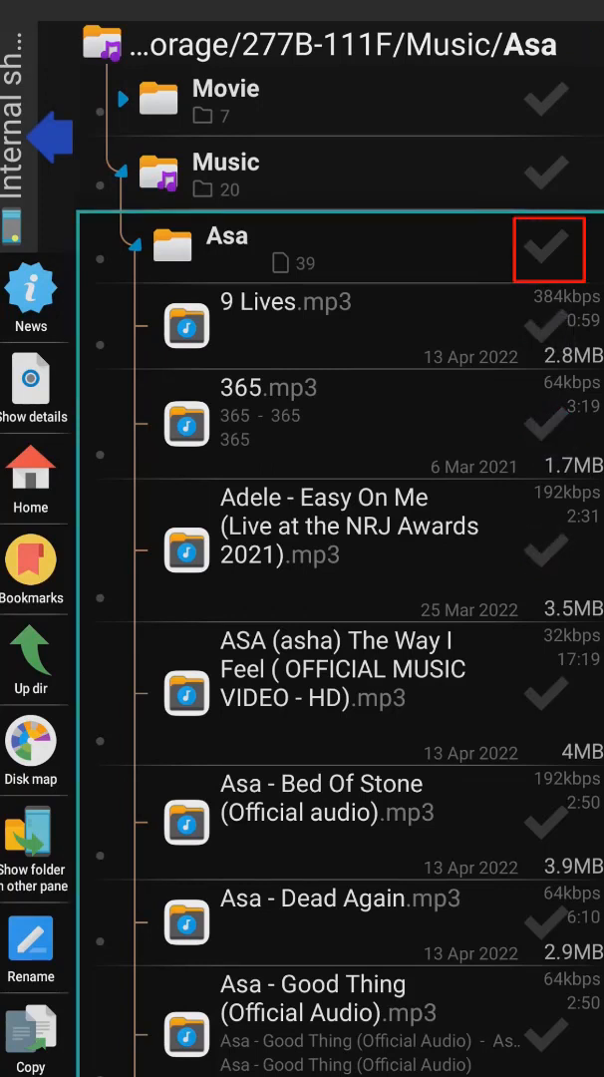
# Select all 39 mp3 files in the Asa folder and review the full track list.
pyautogui.click(547, 250)
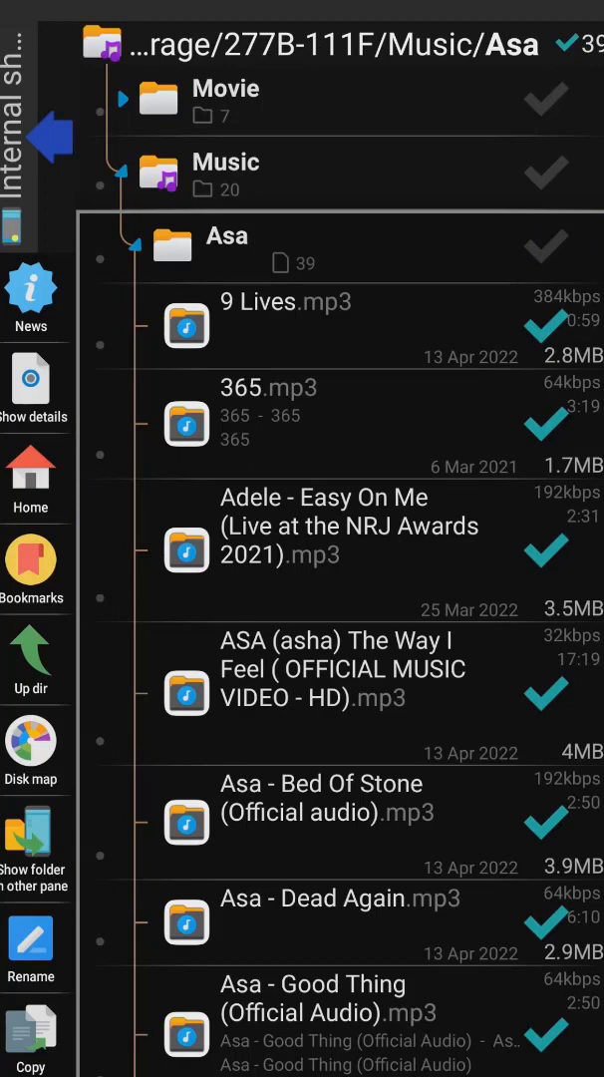
pyautogui.scroll(3)
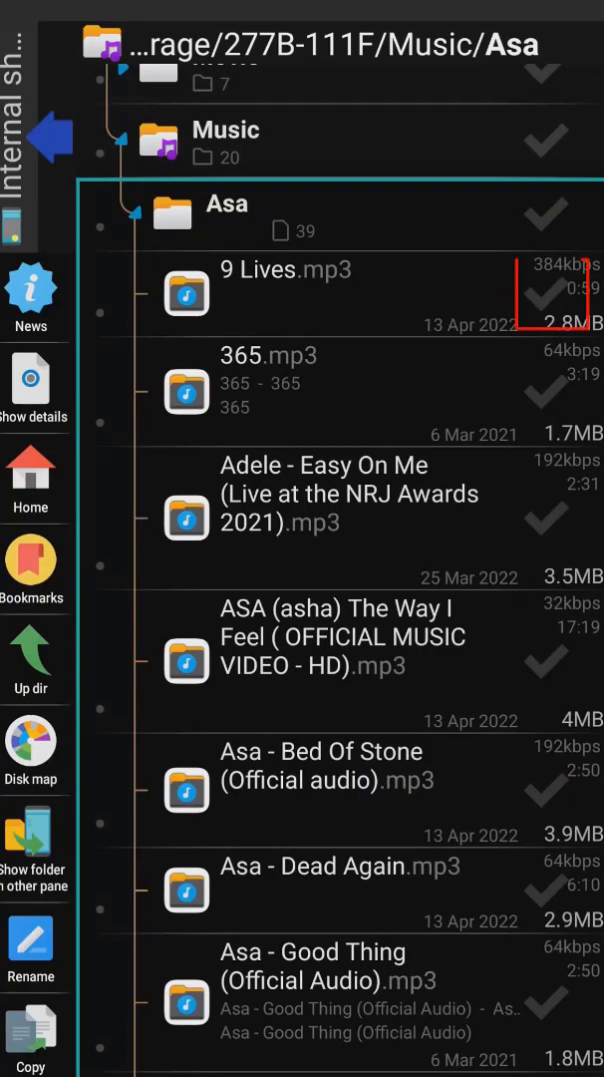
pyautogui.scroll(-3)
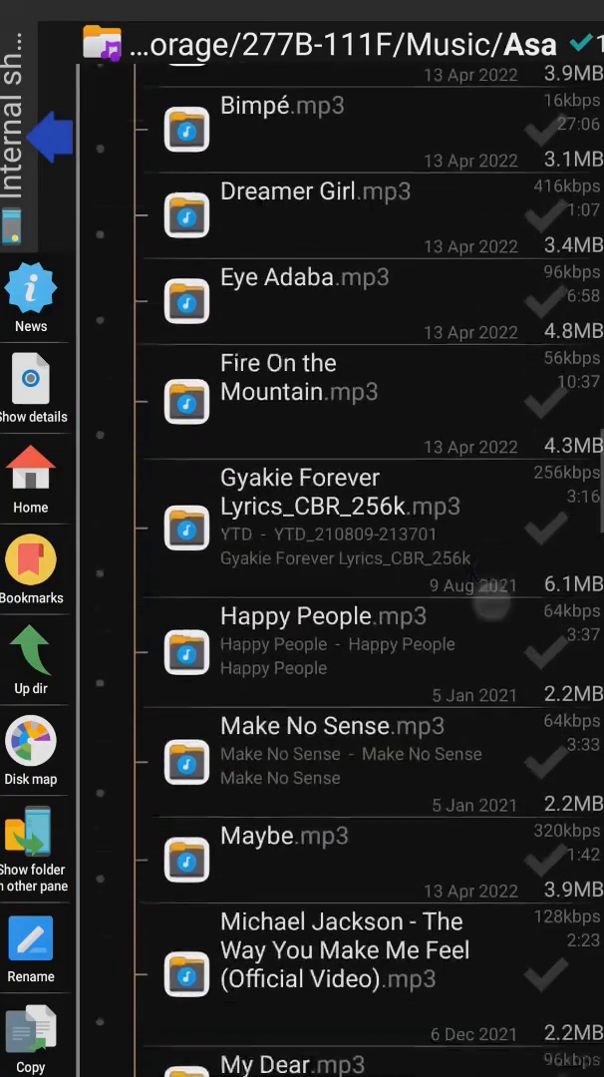
pyautogui.scroll(-3)
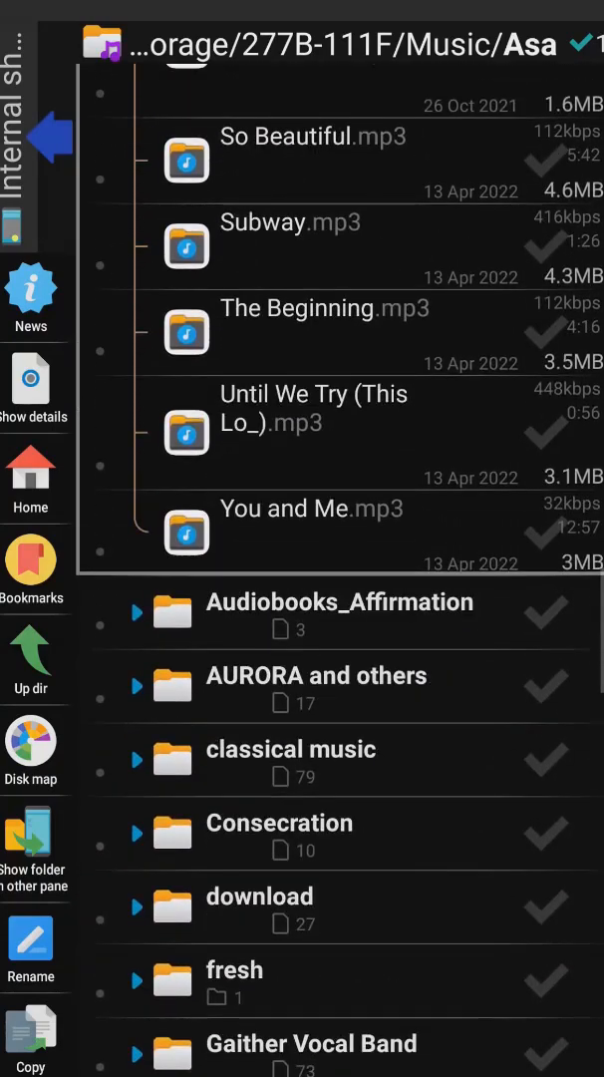
# Start batch renaming for the 39 selected Asa tracks.
pyautogui.click(547, 537)
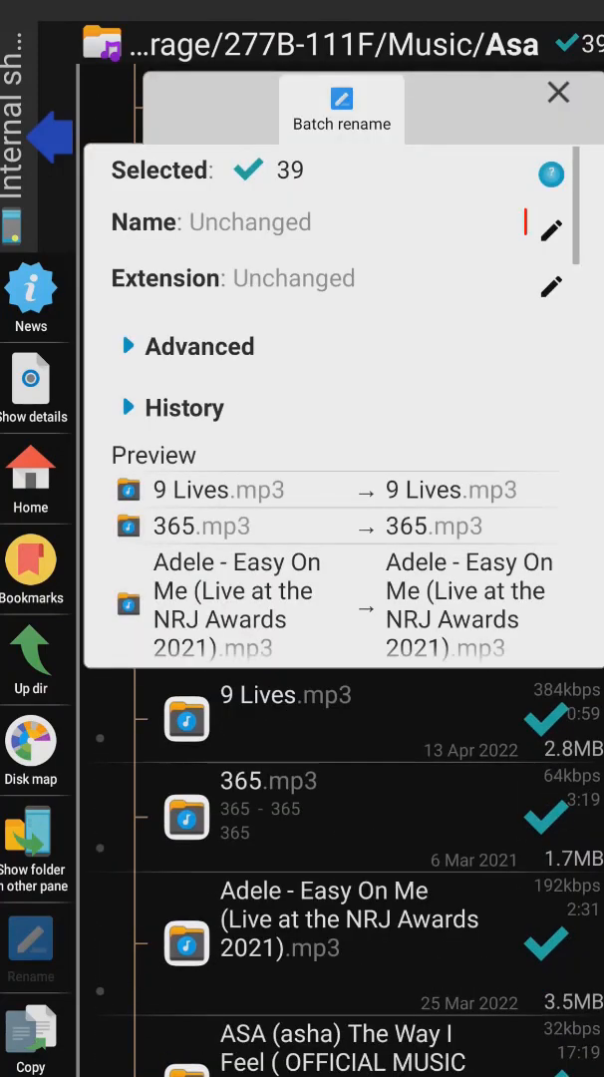
# Rename all 39 files to 'Track' with Capital-case enabled and apply the rename.
pyautogui.click(551, 232)
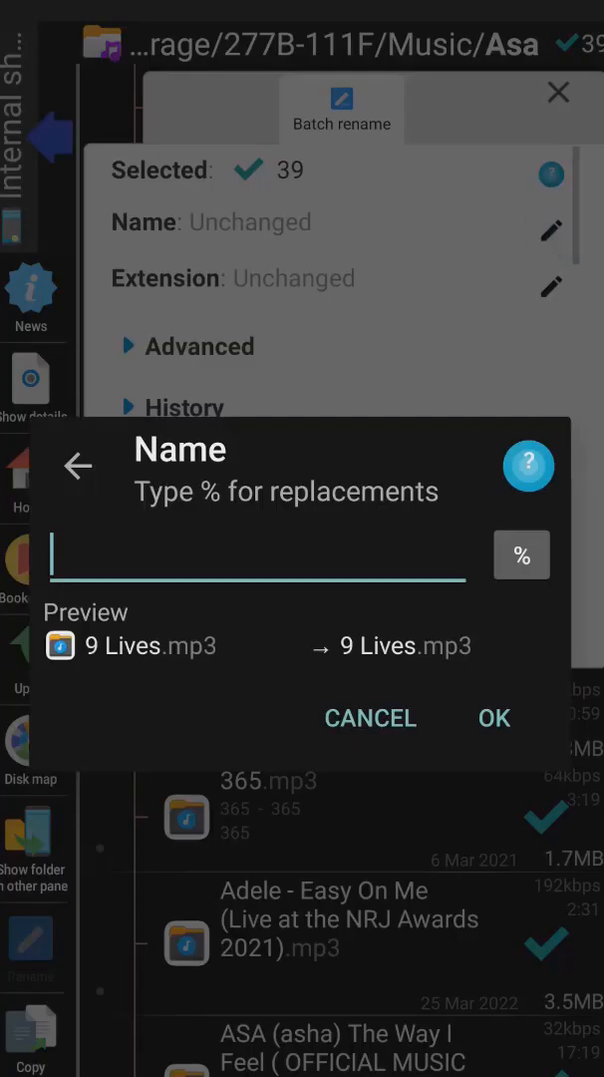
pyautogui.write('tta')
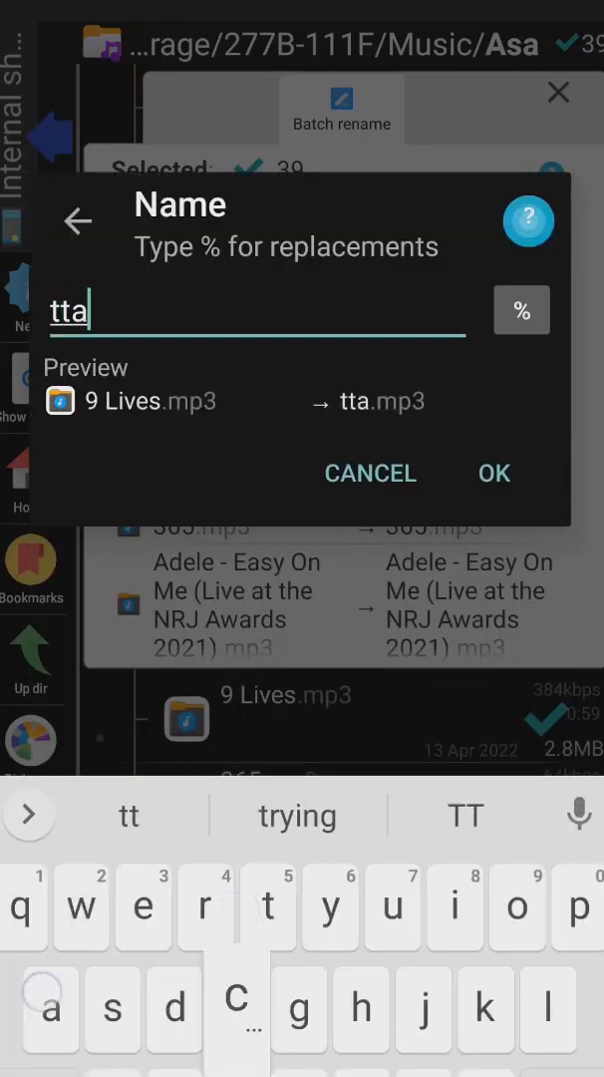
pyautogui.click(493, 473)
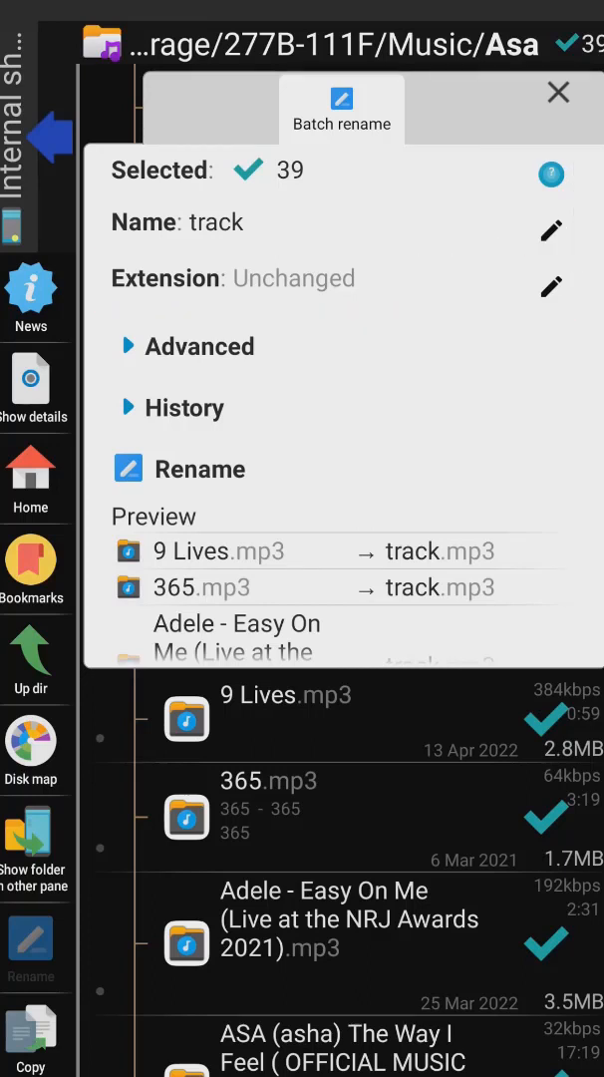
pyautogui.click(200, 347)
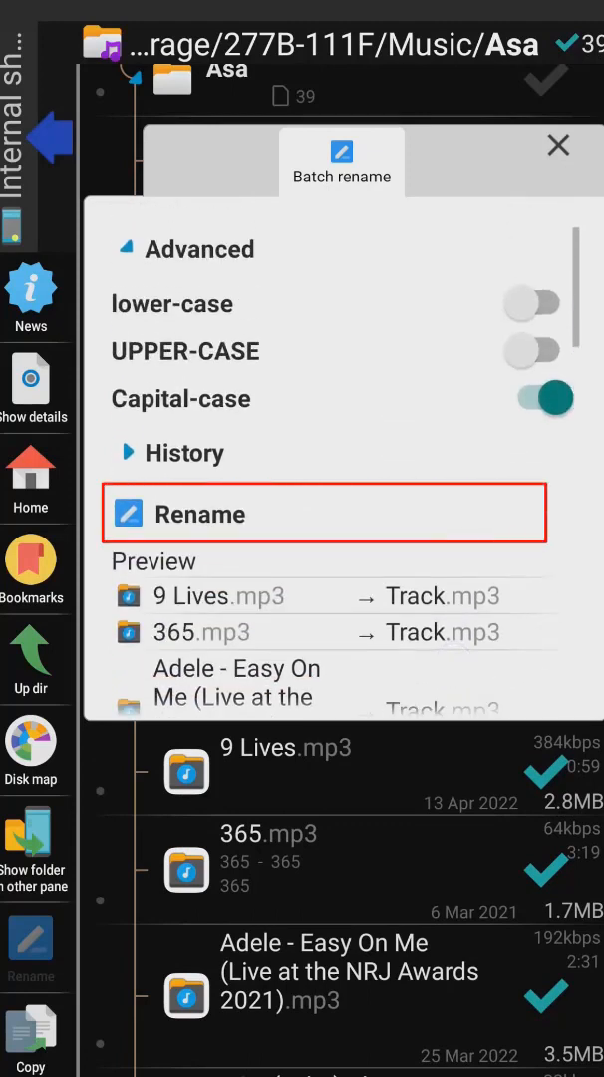
pyautogui.click(323, 514)
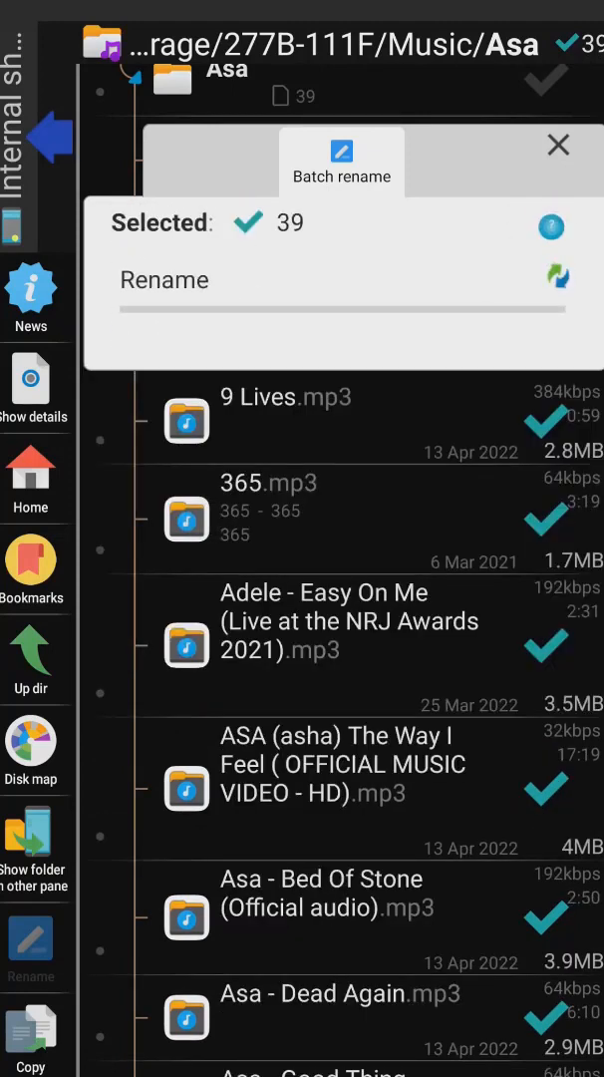